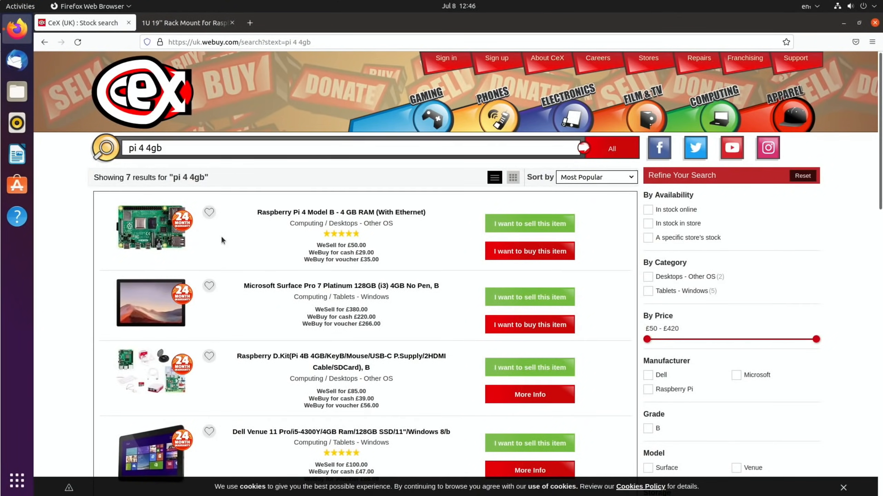
mouse_move(200, 240)
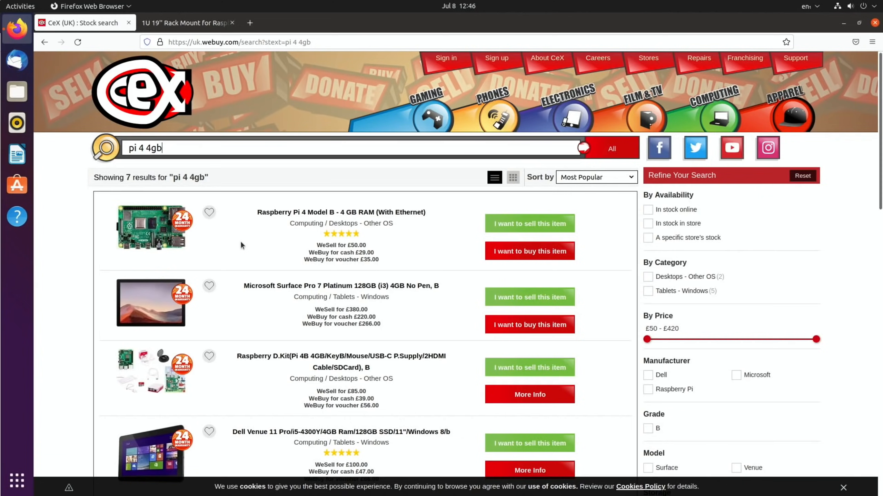
mouse_move(413, 247)
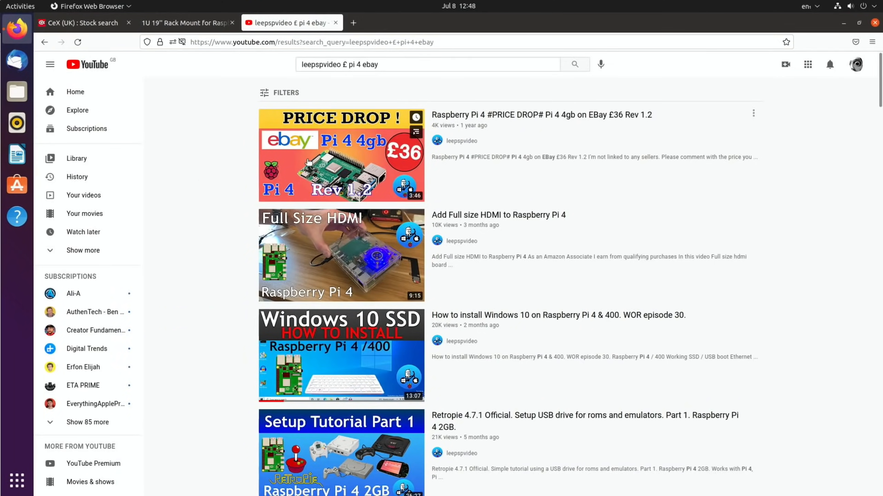
mouse_move(625, 134)
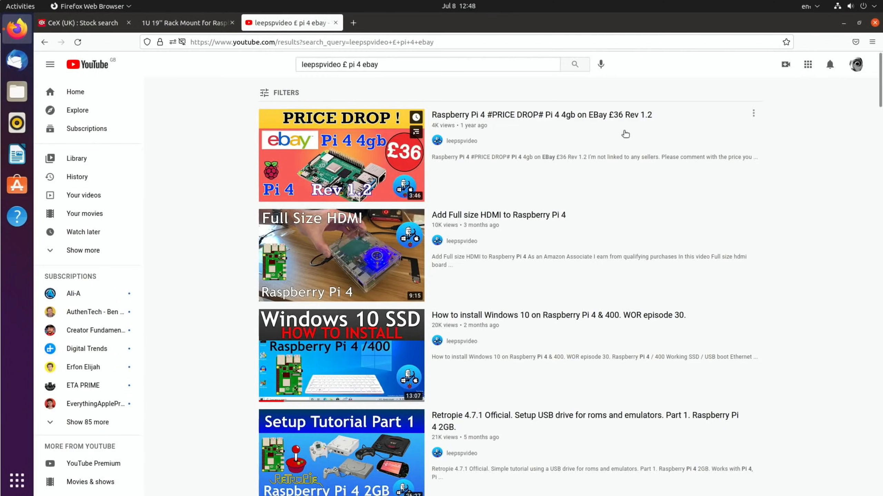
mouse_move(663, 132)
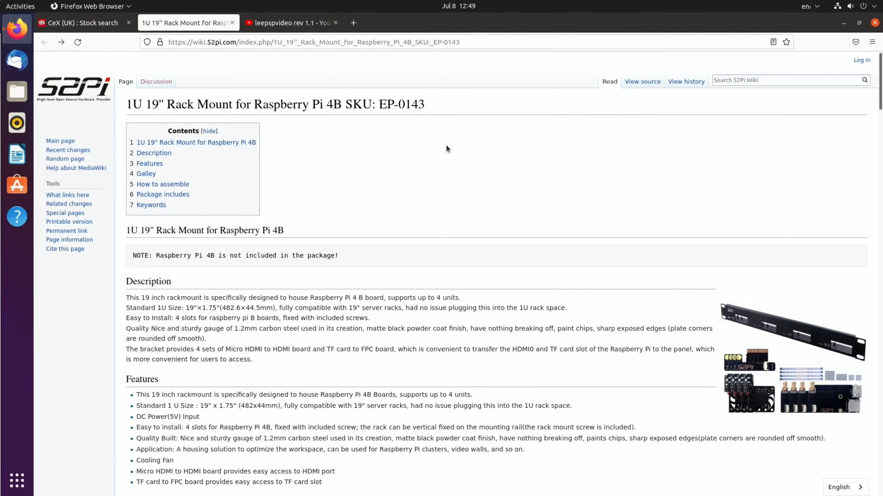
scroll("down", 3)
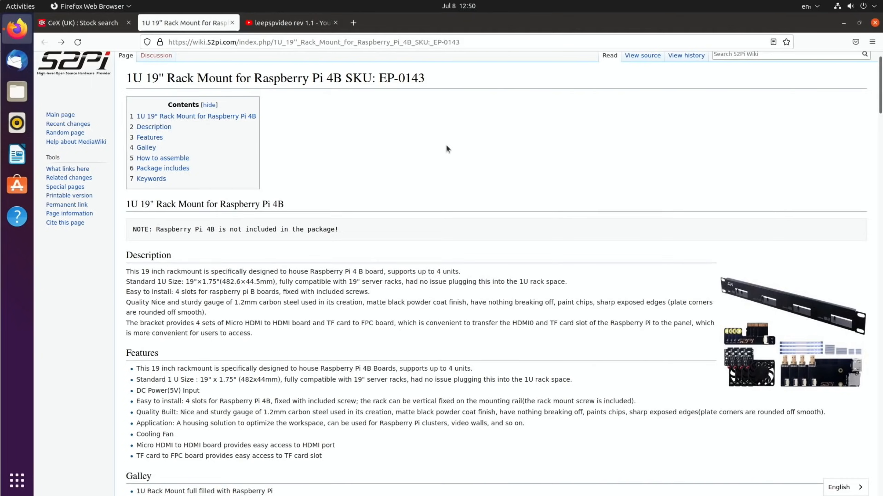
scroll("down", 3)
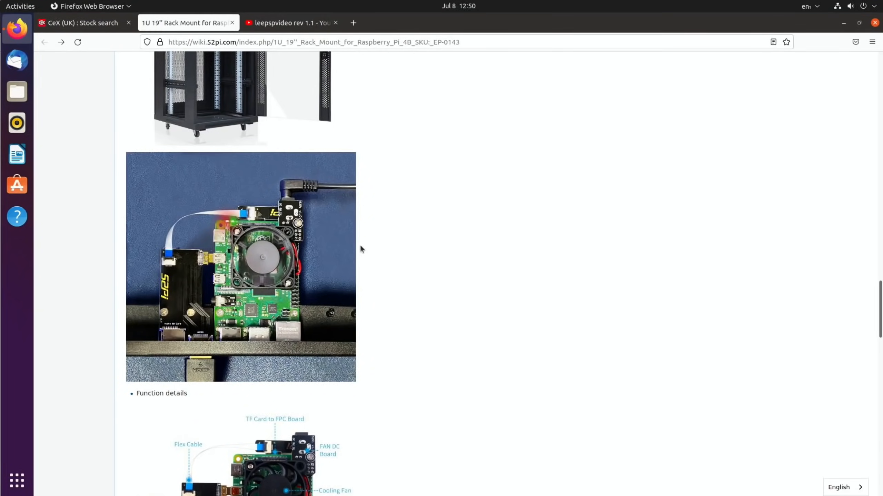
mouse_move(280, 196)
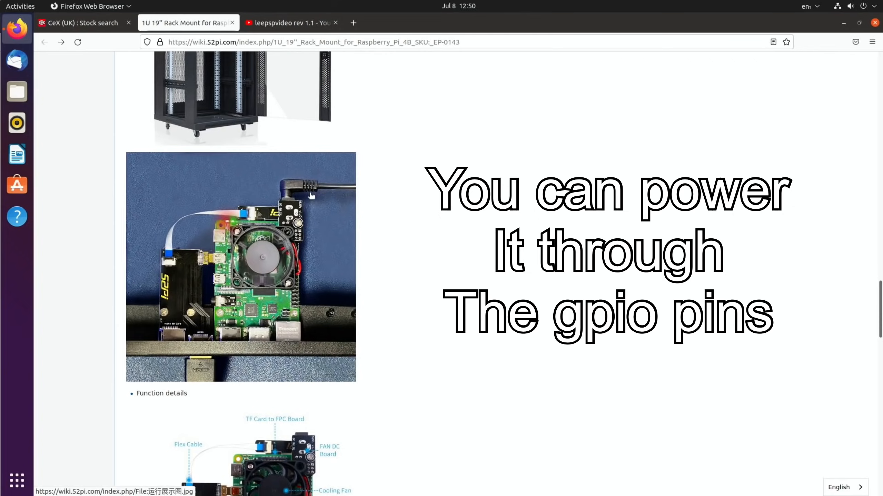
scroll("down", 3)
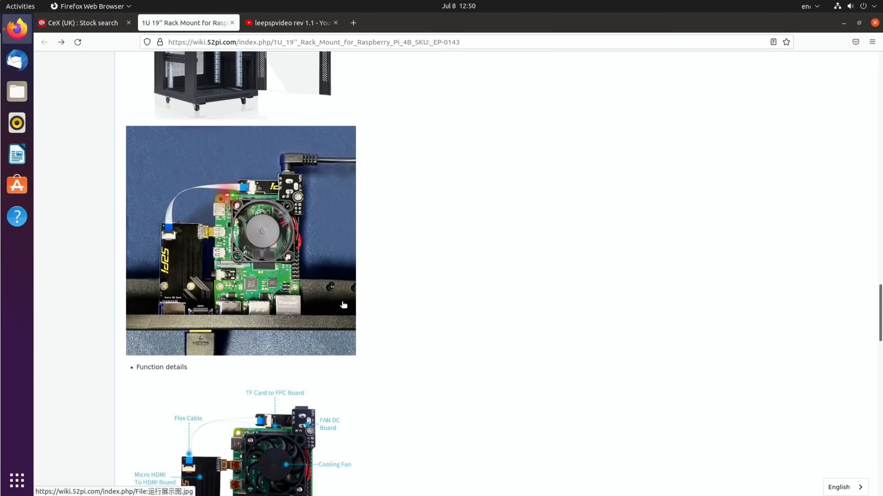
mouse_move(283, 251)
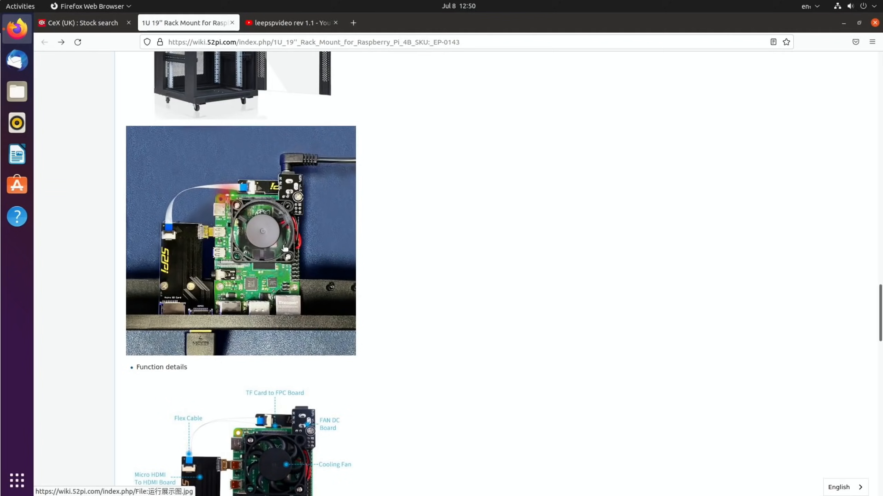
mouse_move(240, 237)
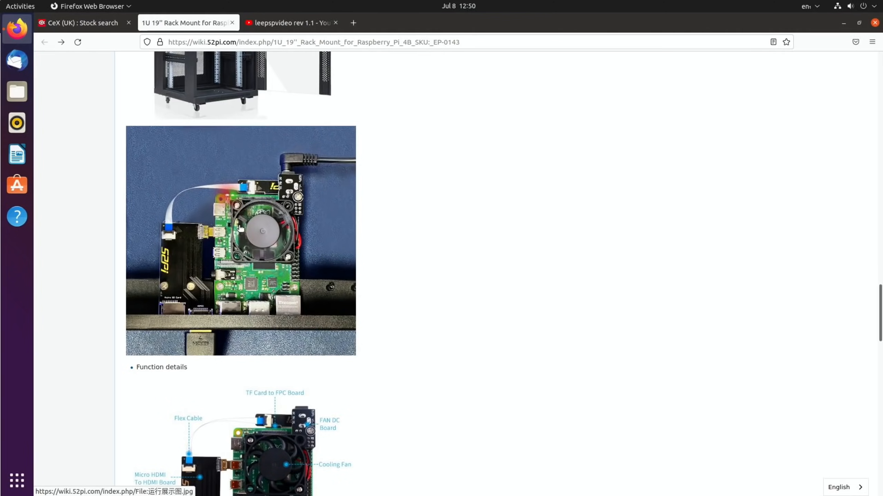
mouse_move(215, 202)
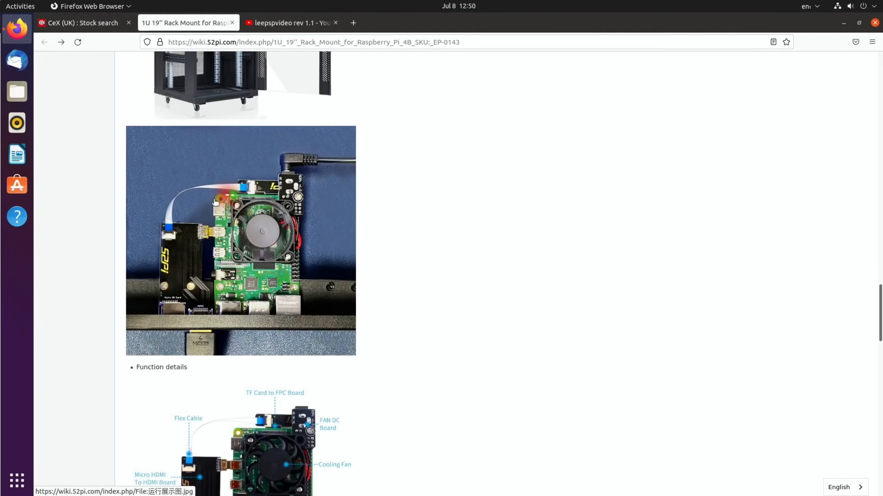
mouse_move(261, 239)
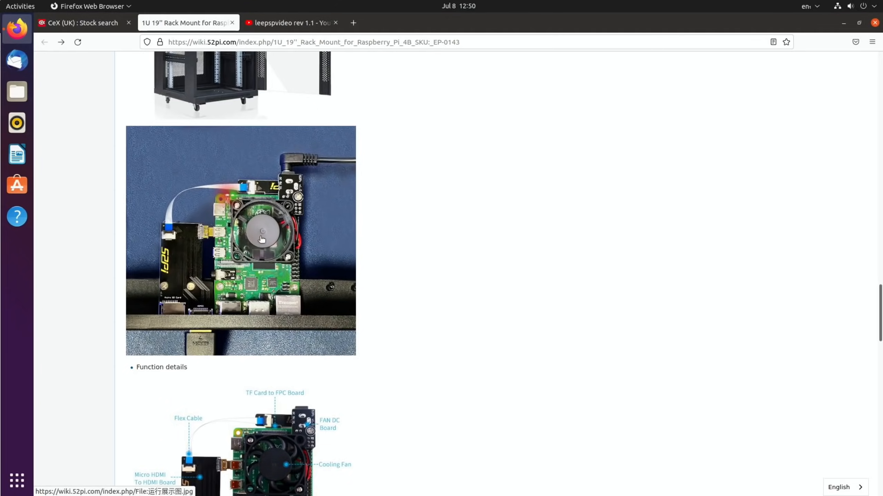
mouse_move(320, 185)
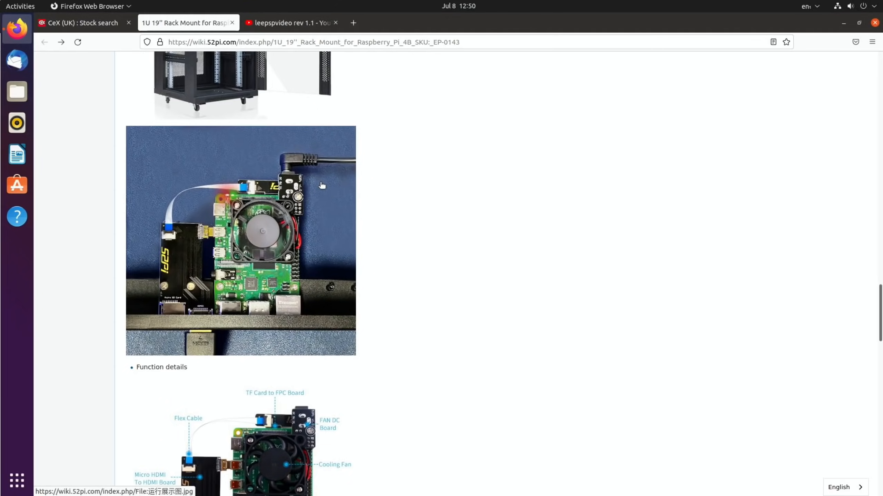
scroll("down", 3)
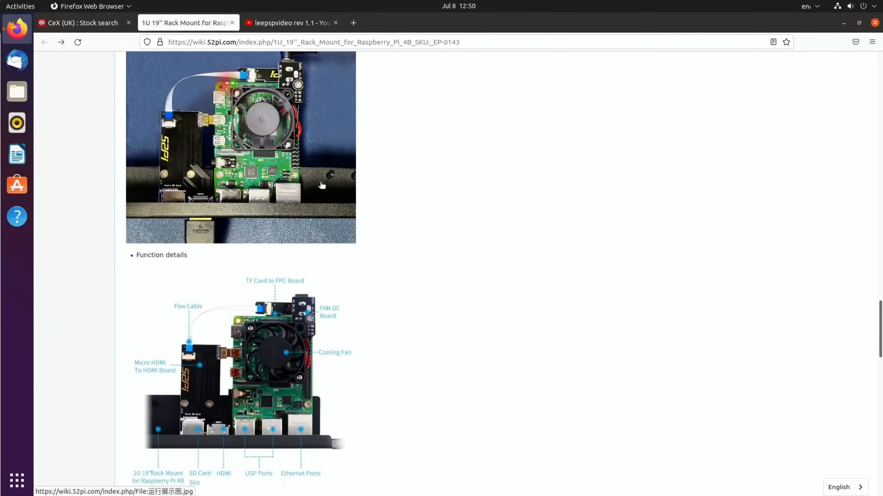